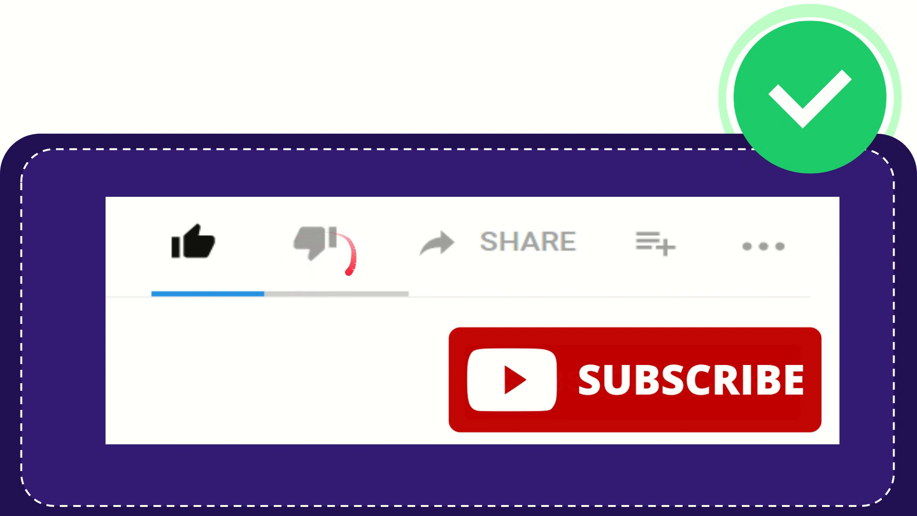
{"action": "left_click", "coordinate": [318, 249]}
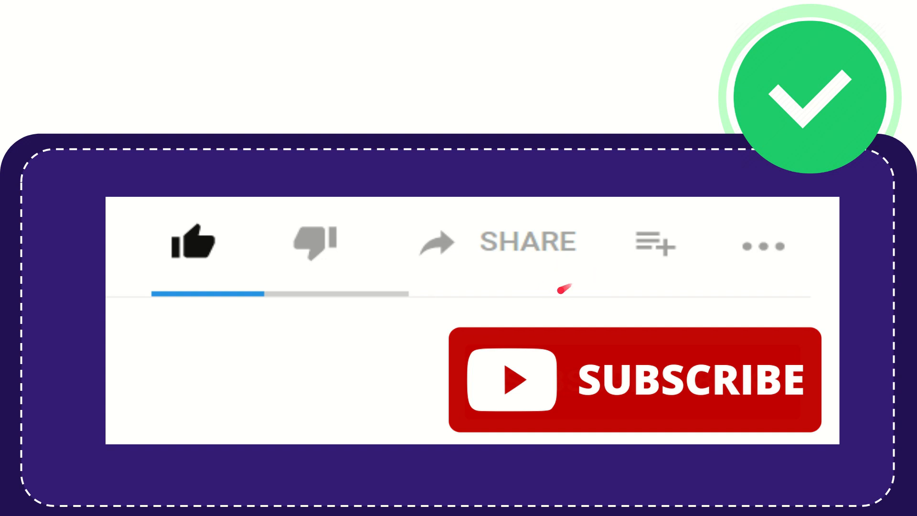
{"action": "mouse_move", "coordinate": [525, 295]}
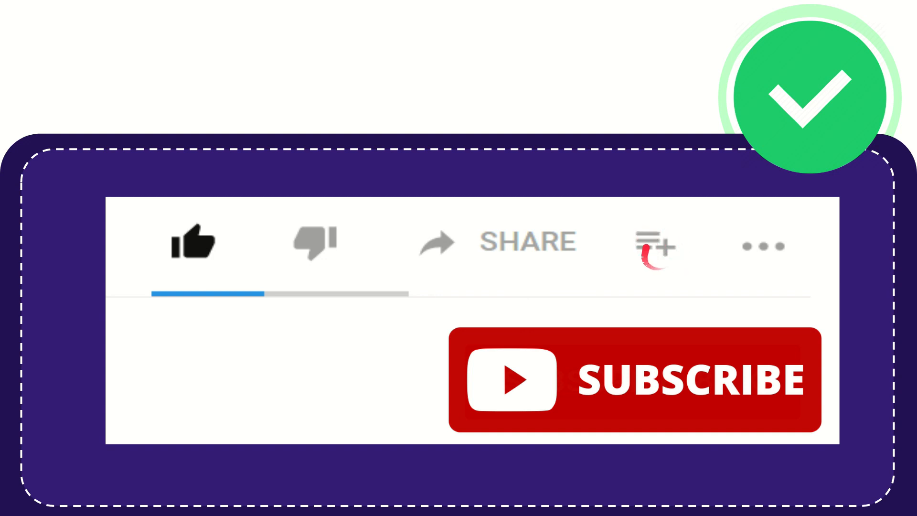
{"action": "mouse_move", "coordinate": [754, 246]}
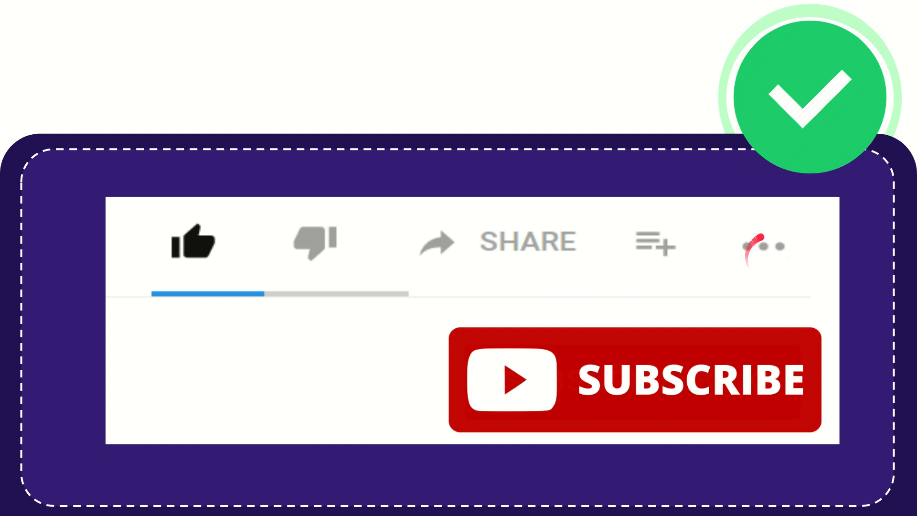